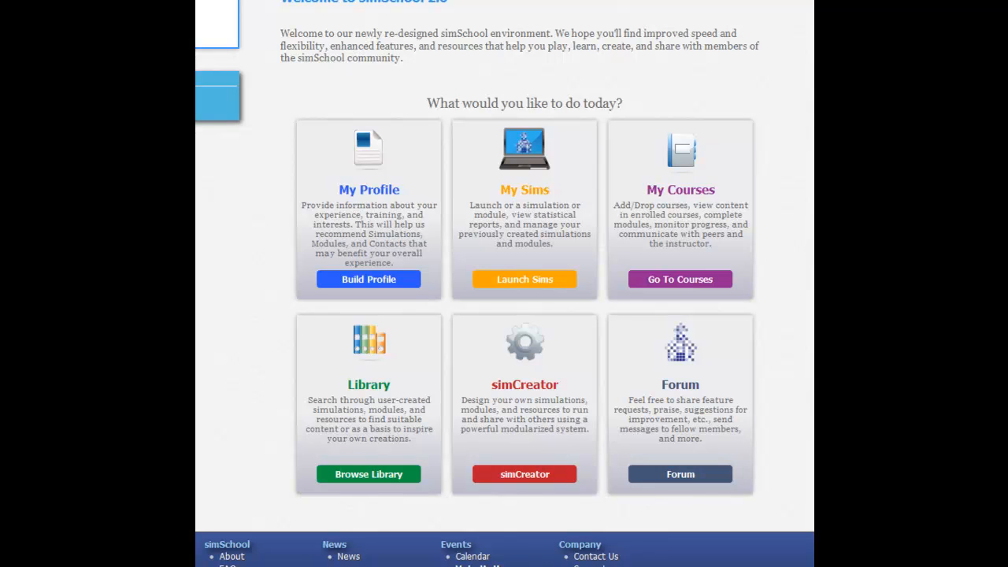
{"action": "mouse_move", "coordinate": [545, 285]}
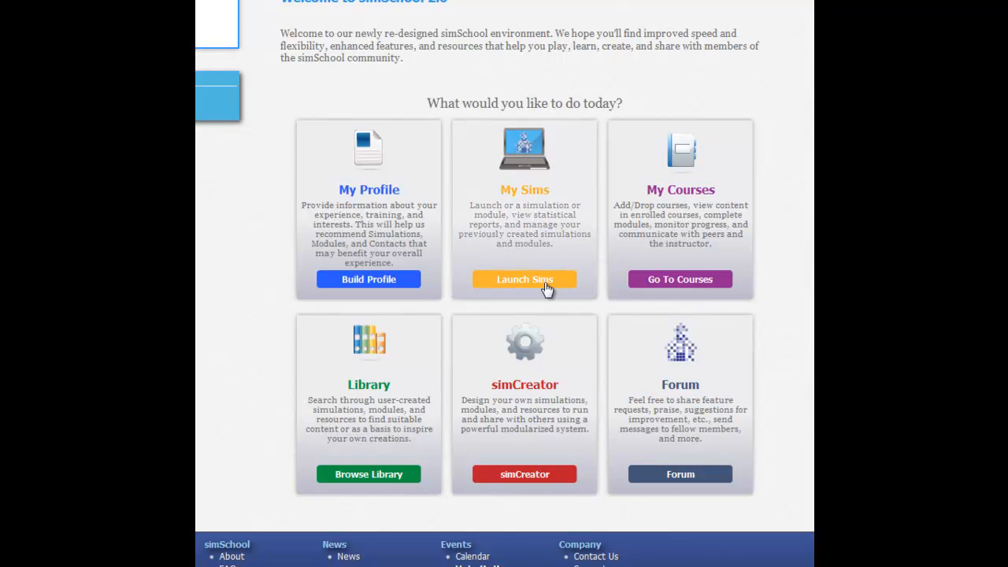
{"action": "mouse_move", "coordinate": [524, 279]}
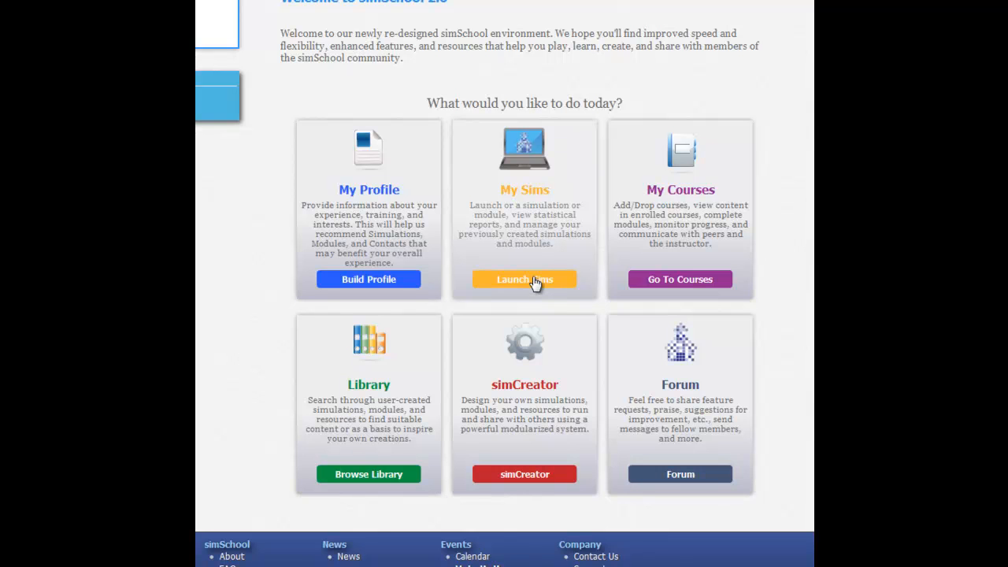
{"action": "mouse_move", "coordinate": [524, 473]}
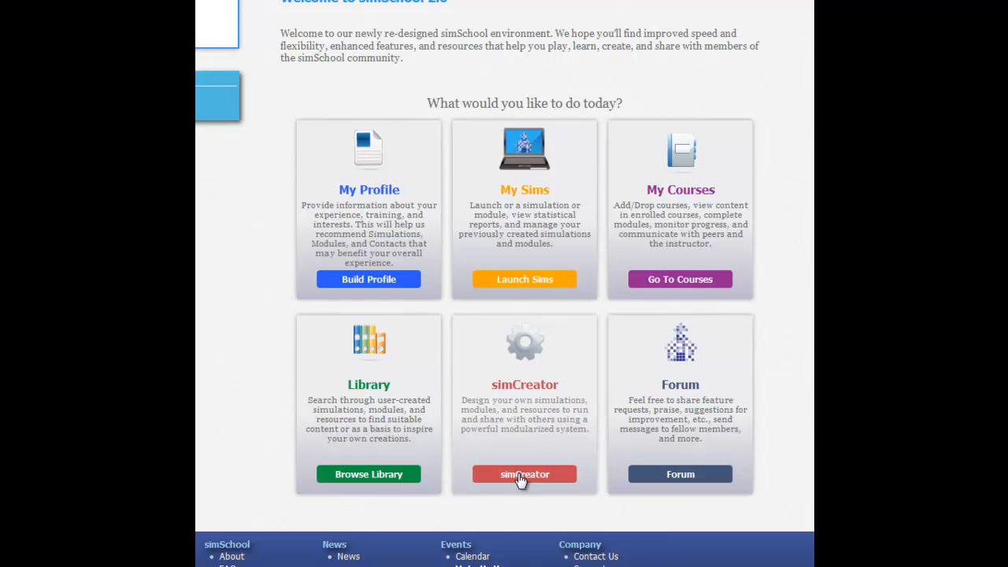
{"action": "mouse_move", "coordinate": [524, 474]}
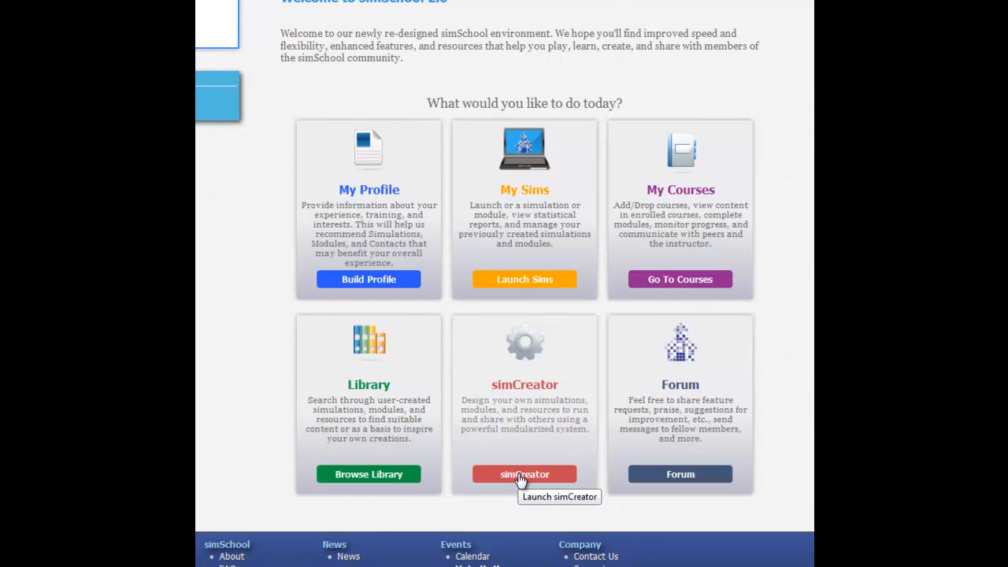
Open simCreator and start a blank Create a Task form
{"action": "left_click", "coordinate": [525, 473]}
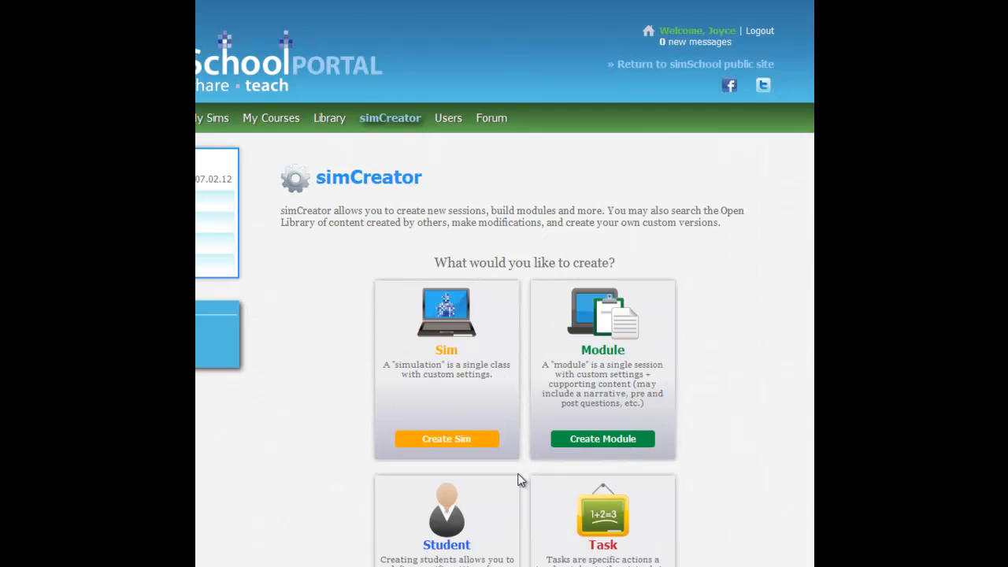
{"action": "scroll", "scroll_direction": "down", "scroll_amount": 3}
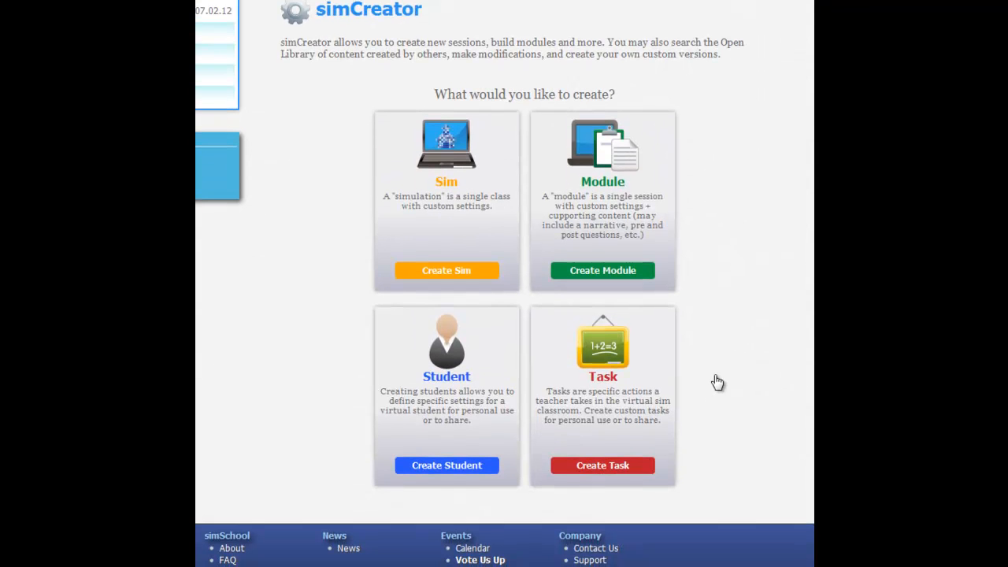
{"action": "left_click", "coordinate": [602, 464]}
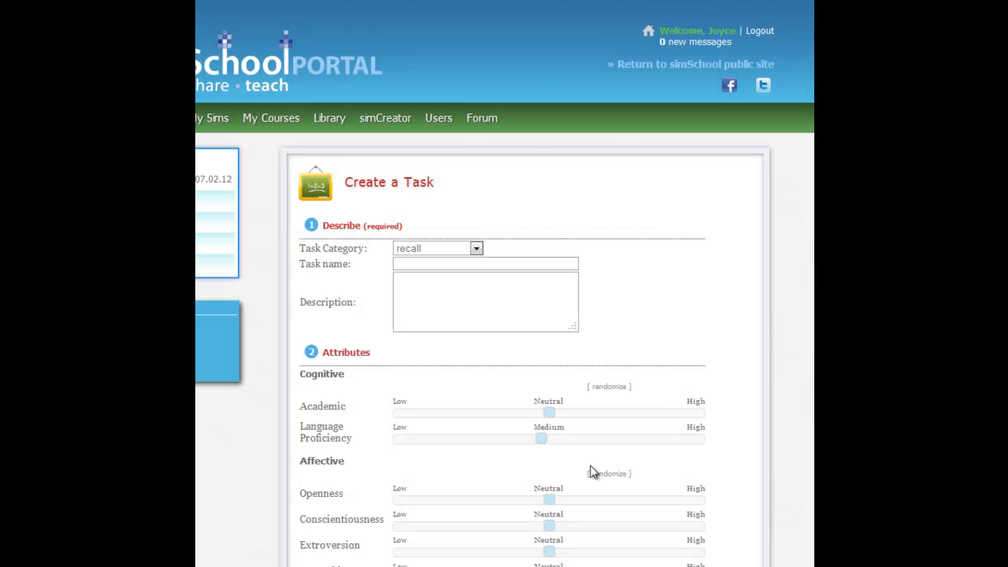
{"action": "scroll", "scroll_direction": "down", "scroll_amount": 3}
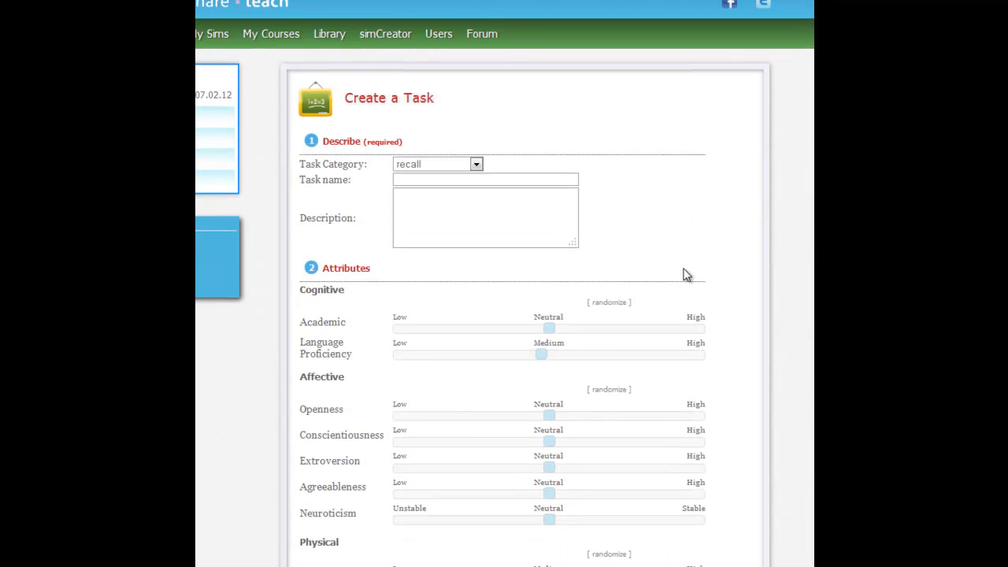
{"action": "scroll", "scroll_direction": "down", "scroll_amount": 3}
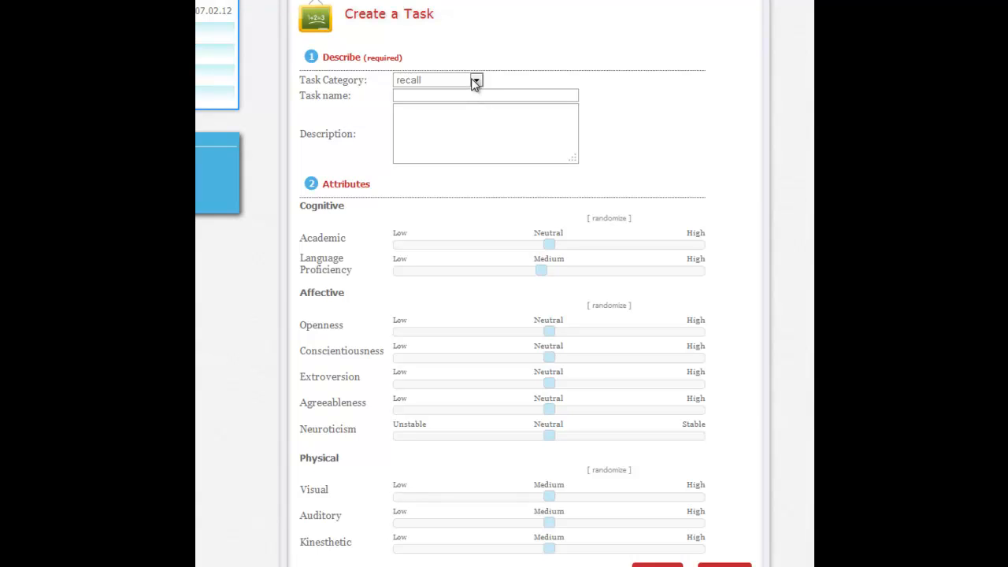
Change the task category from recall to skill/concept
{"action": "left_click", "coordinate": [475, 79]}
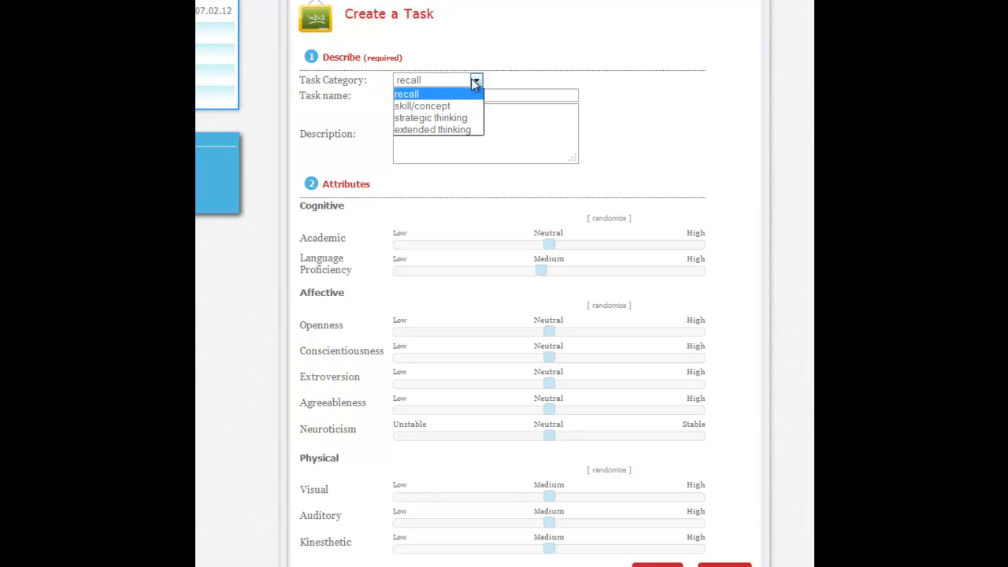
{"action": "left_click", "coordinate": [421, 106]}
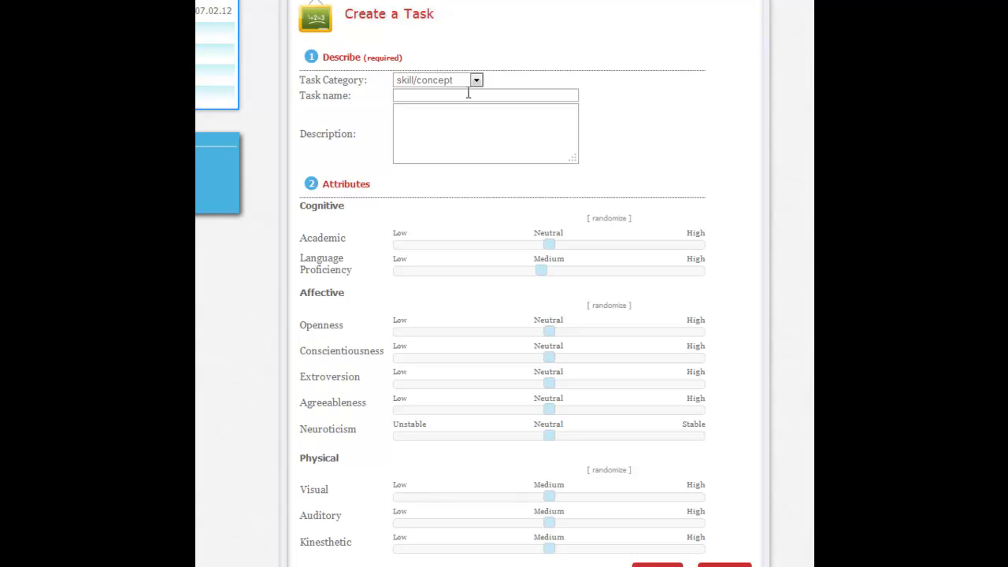
Name the task 'My level 2 task' with description 'My level 2 task description.'
{"action": "type", "text": "My Level"}
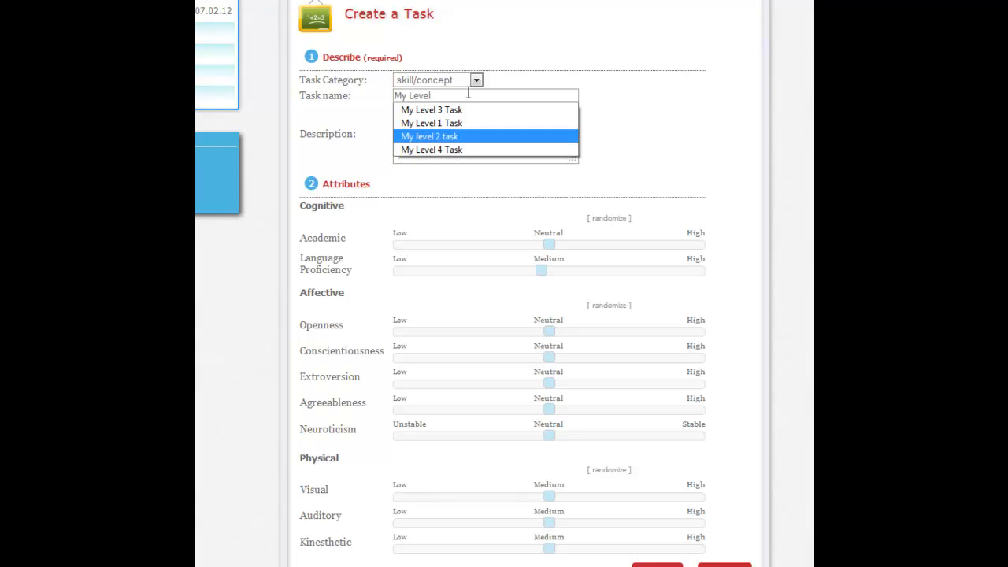
{"action": "left_click", "coordinate": [429, 136]}
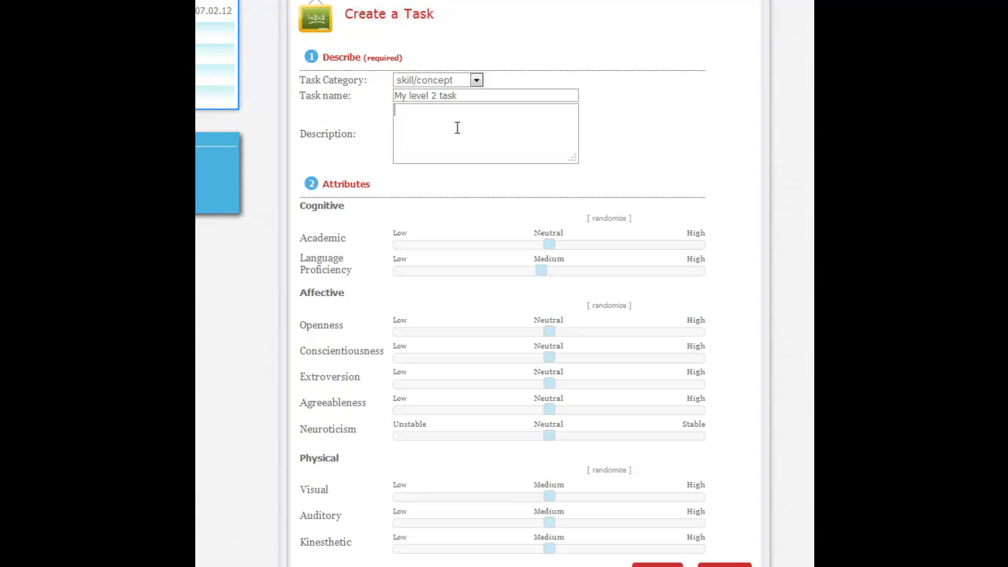
{"action": "type", "text": "My level 2 task des"}
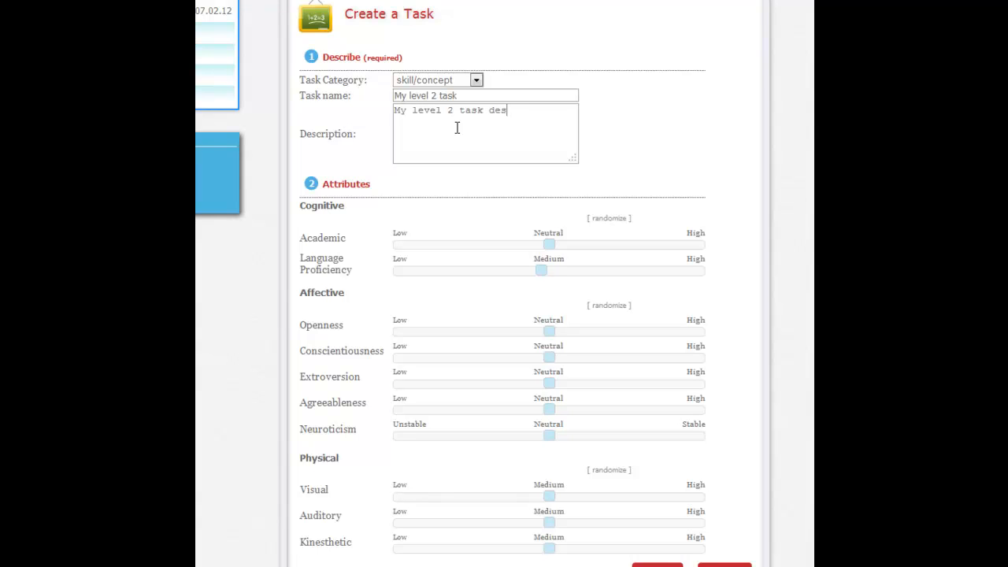
{"action": "type", "text": "cription."}
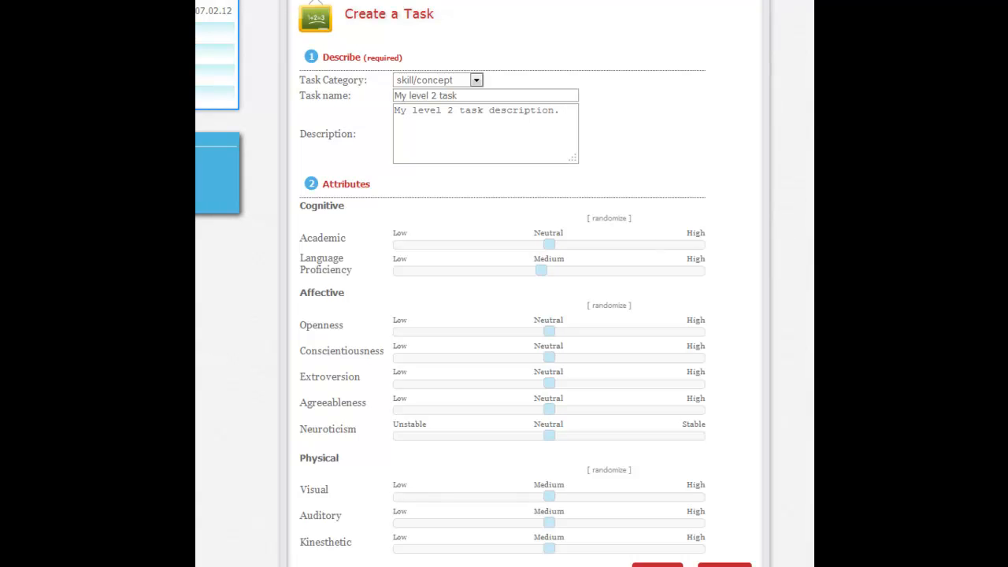
{"action": "scroll", "scroll_direction": "down", "scroll_amount": 3}
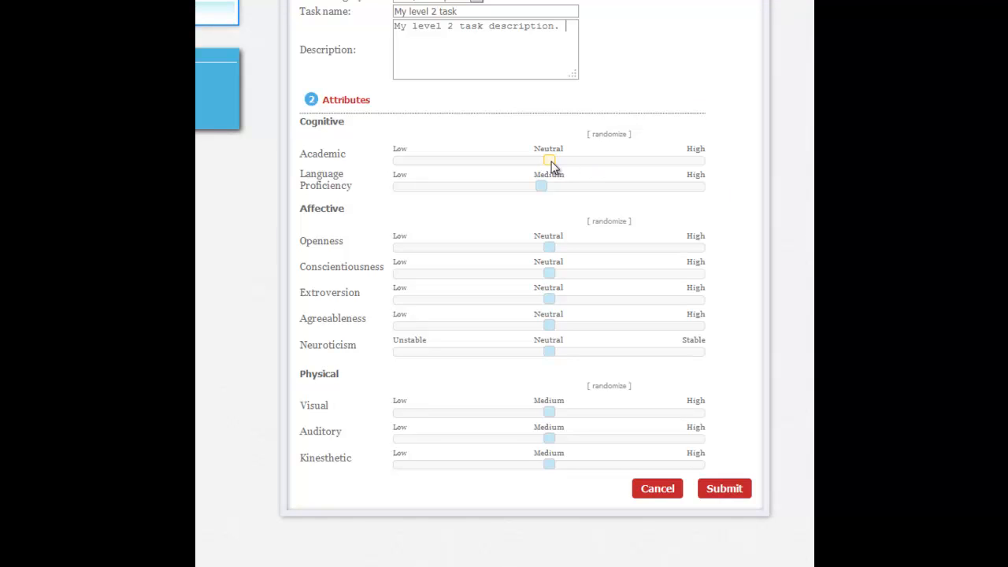
Raise Academic toward High and Extroversion above neutral, and shift Neuroticism toward stable
{"action": "left_click_drag", "start_coordinate": [548, 160], "coordinate": [643, 161]}
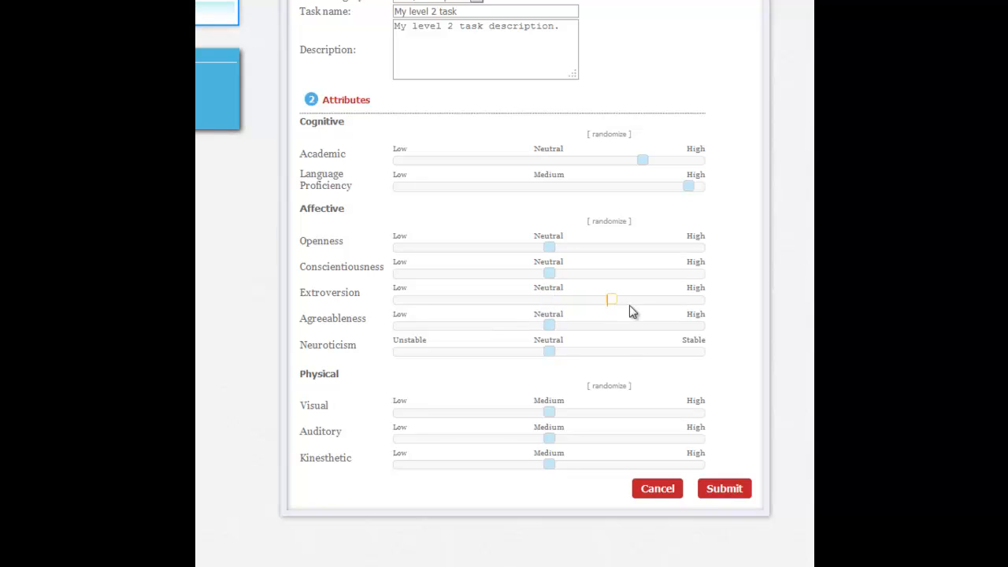
{"action": "left_click_drag", "start_coordinate": [613, 300], "coordinate": [660, 300]}
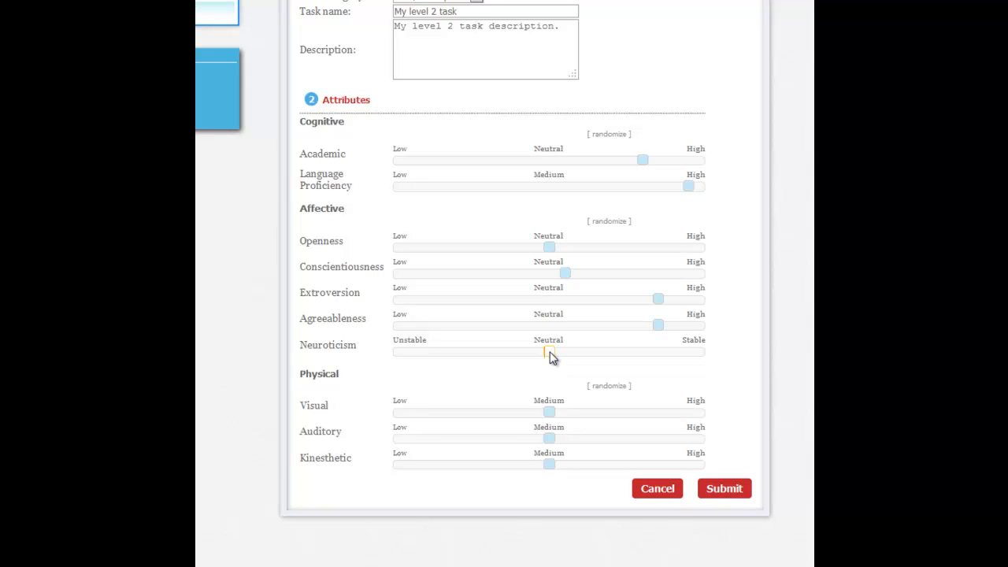
{"action": "left_click_drag", "start_coordinate": [549, 352], "coordinate": [566, 351]}
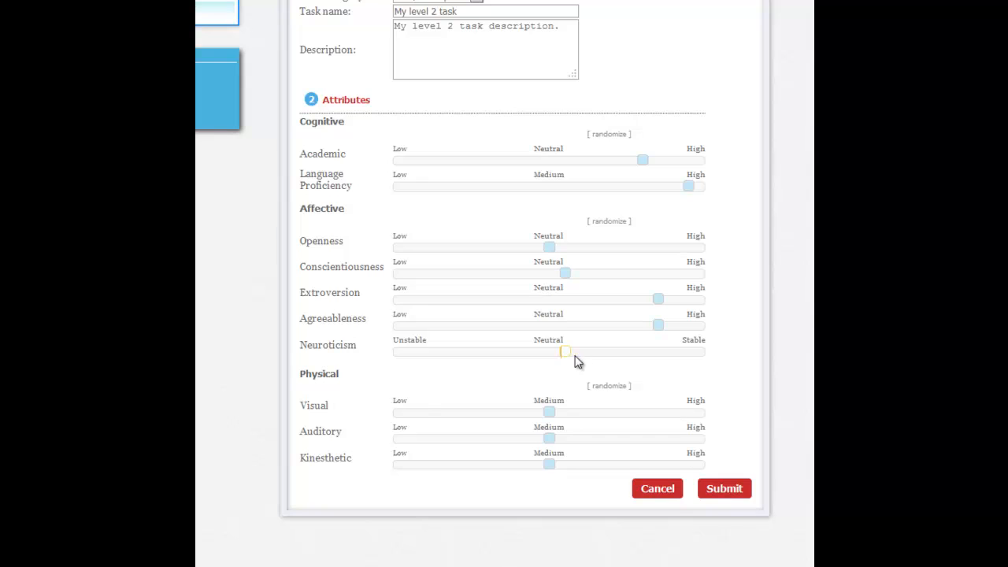
{"action": "left_click_drag", "start_coordinate": [565, 351], "coordinate": [595, 351]}
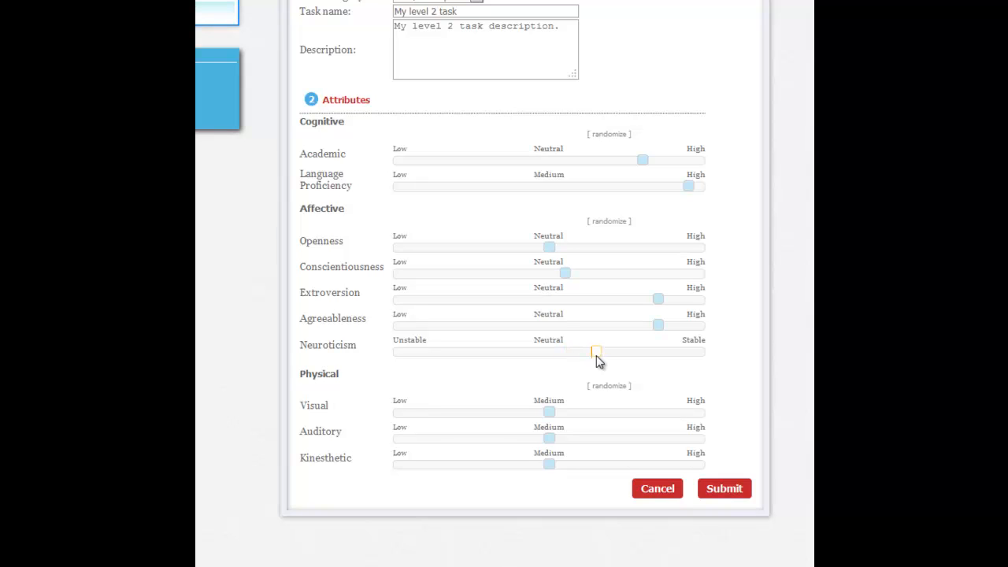
{"action": "mouse_move", "coordinate": [507, 355]}
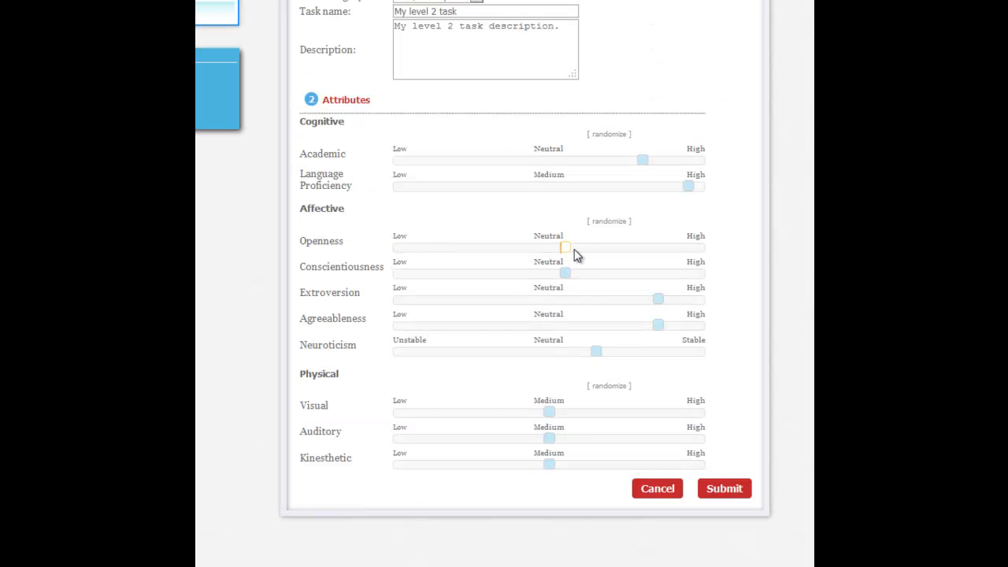
Raise Openness toward High and begin adjusting the learning-style sliders
{"action": "left_click_drag", "start_coordinate": [565, 247], "coordinate": [657, 248]}
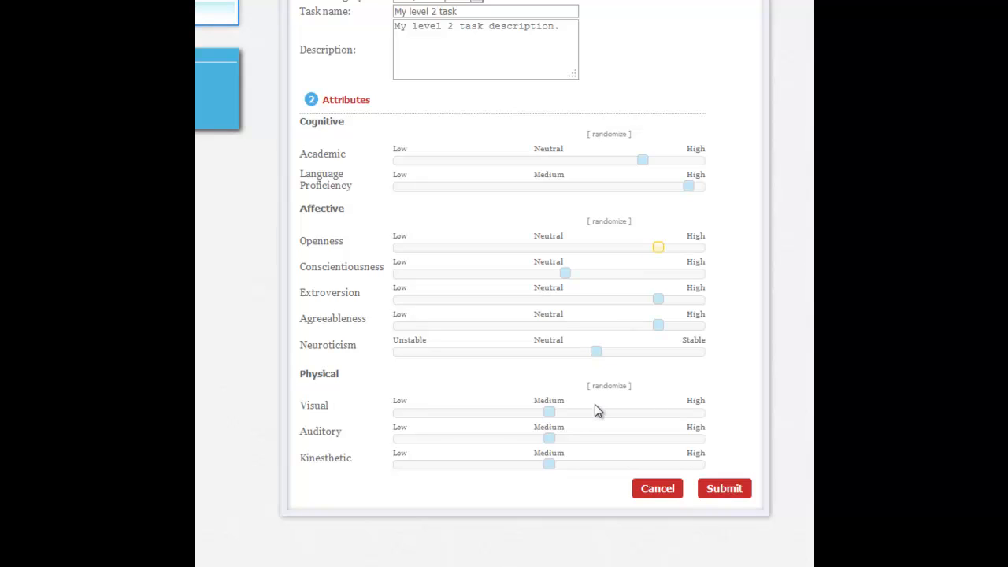
{"action": "mouse_move", "coordinate": [587, 423]}
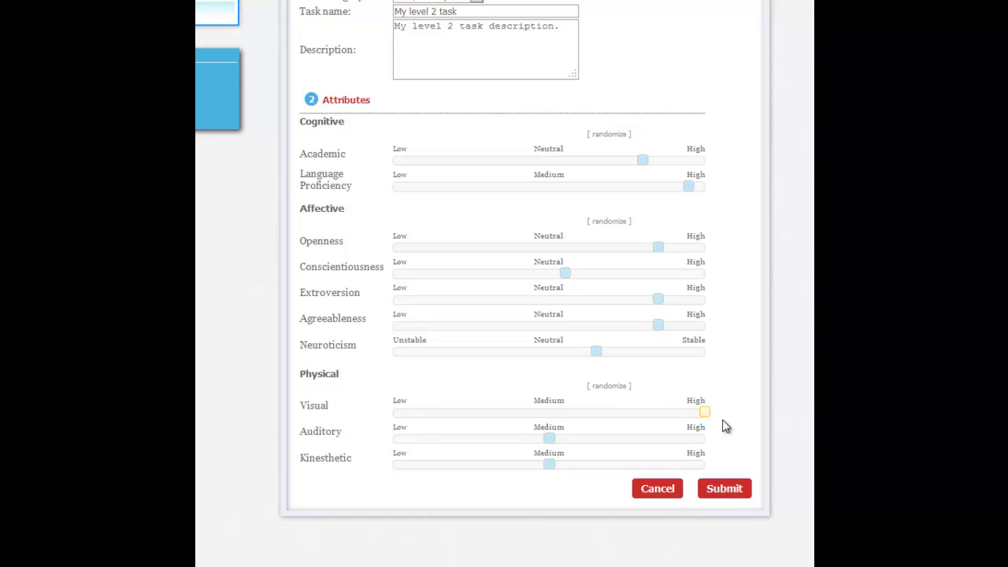
{"action": "mouse_move", "coordinate": [557, 465]}
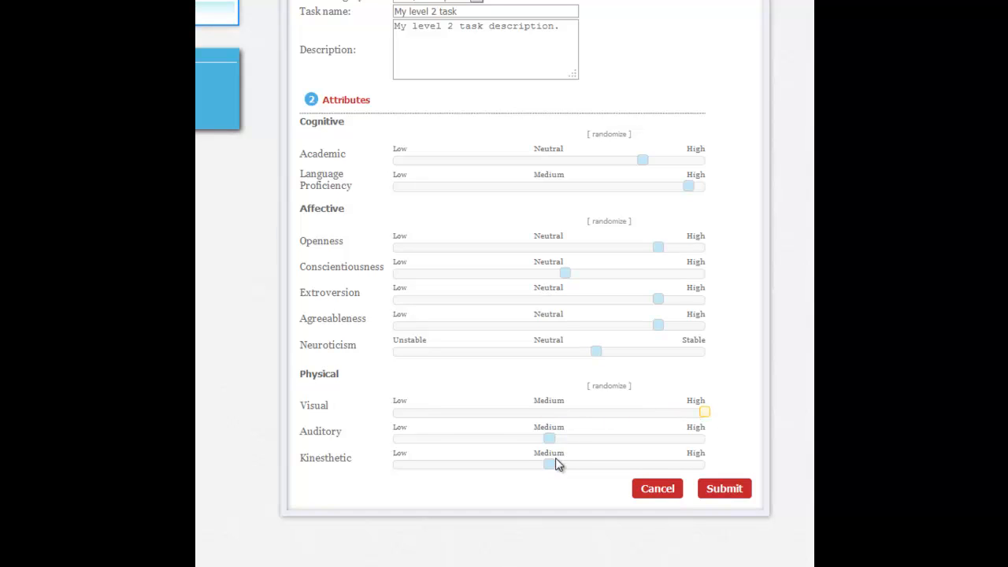
{"action": "left_click", "coordinate": [550, 463]}
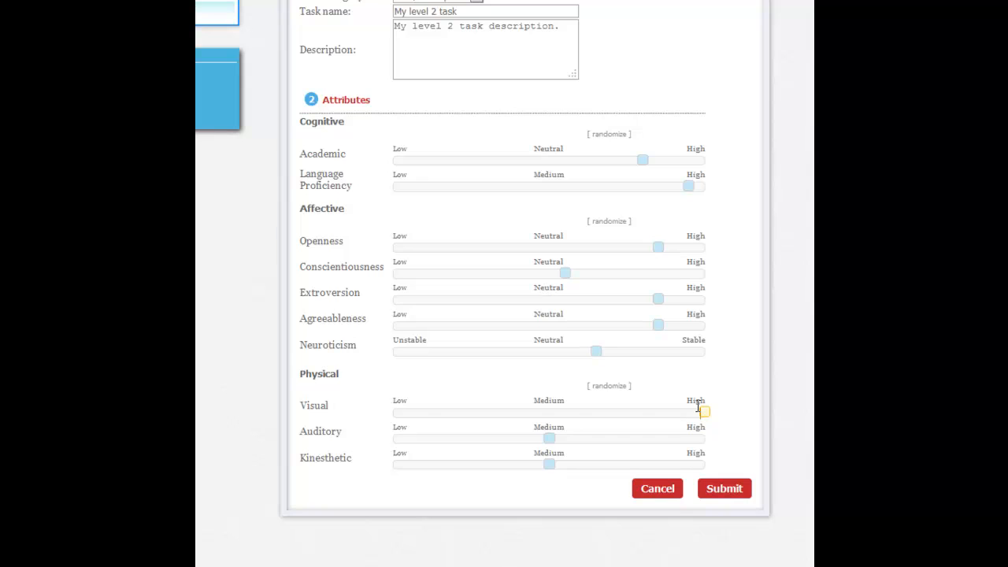
{"action": "left_click_drag", "start_coordinate": [703, 411], "coordinate": [641, 412]}
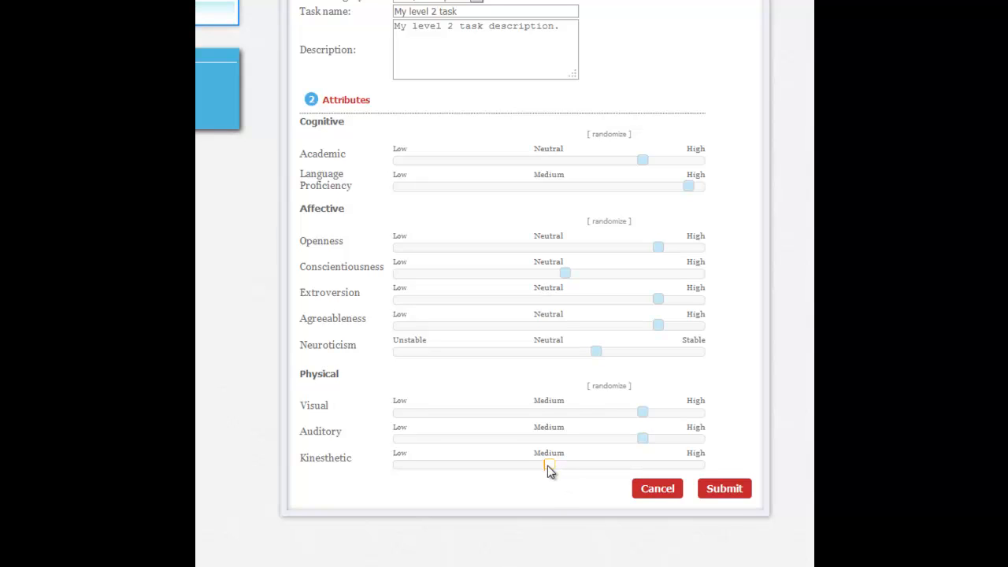
{"action": "left_click_drag", "start_coordinate": [548, 464], "coordinate": [517, 463]}
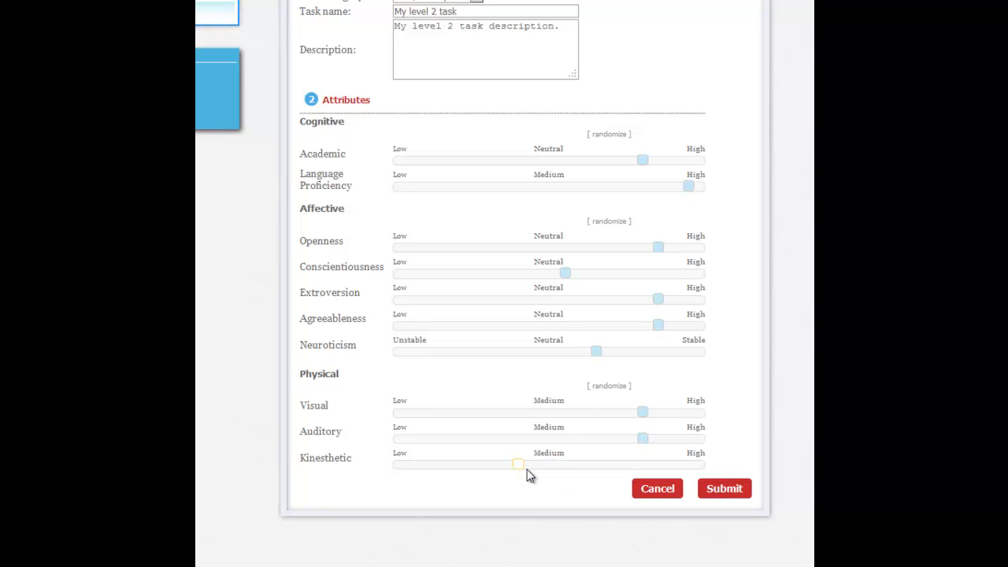
Set Visual fully to High, keeping Auditory and Kinesthetic at Medium
{"action": "left_click_drag", "start_coordinate": [518, 464], "coordinate": [549, 463]}
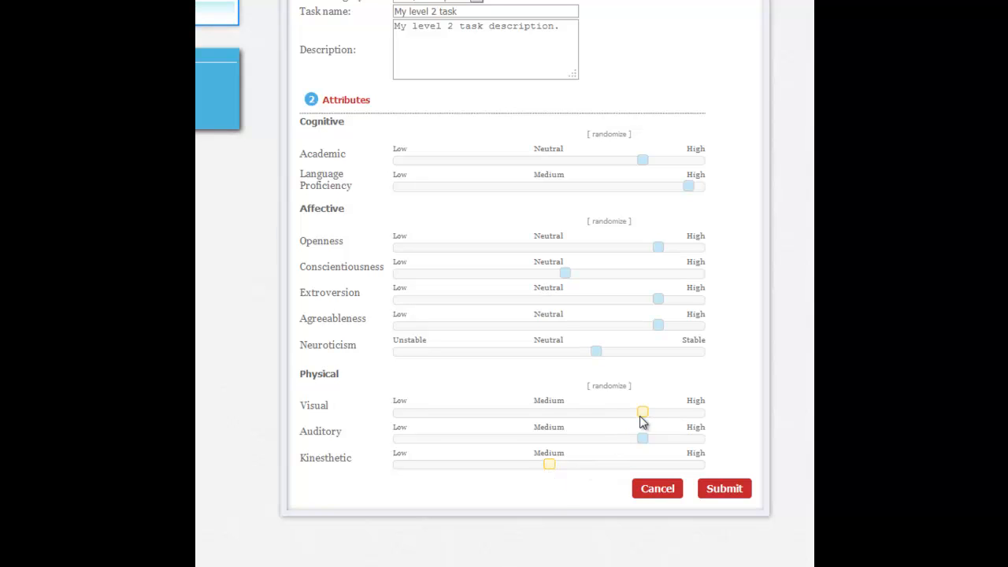
{"action": "left_click_drag", "start_coordinate": [642, 412], "coordinate": [673, 412]}
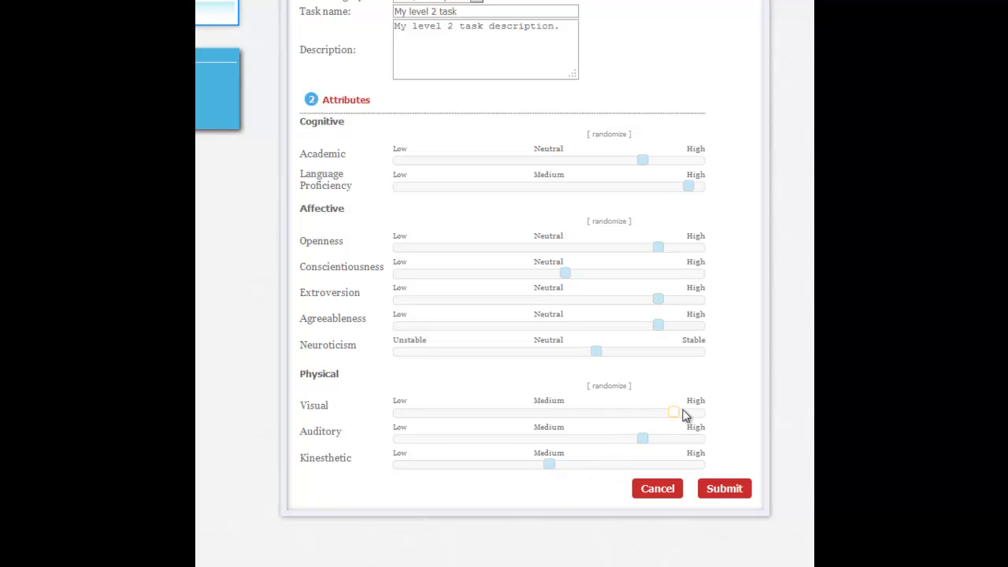
{"action": "left_click_drag", "start_coordinate": [673, 412], "coordinate": [700, 413]}
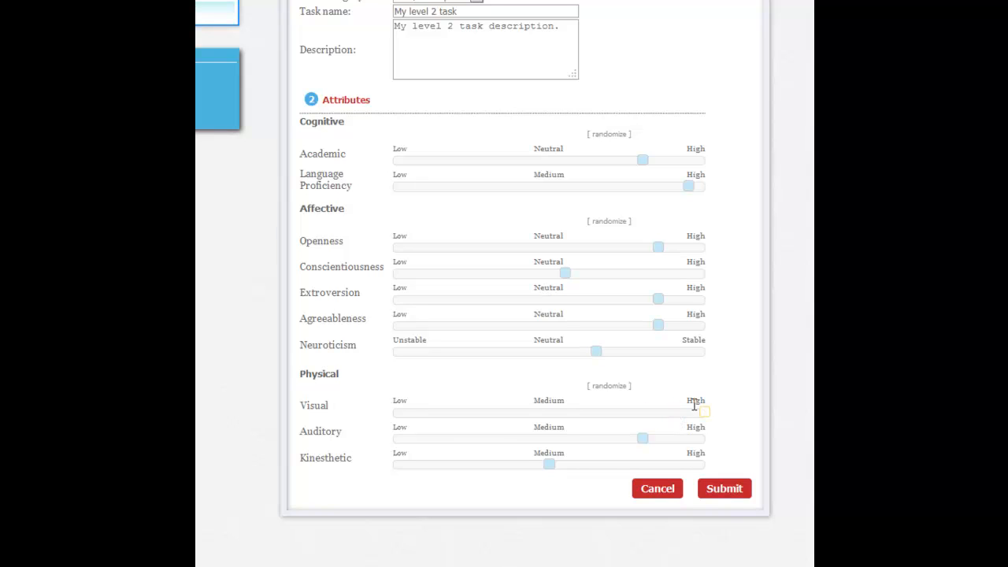
{"action": "left_click_drag", "start_coordinate": [688, 412], "coordinate": [705, 411]}
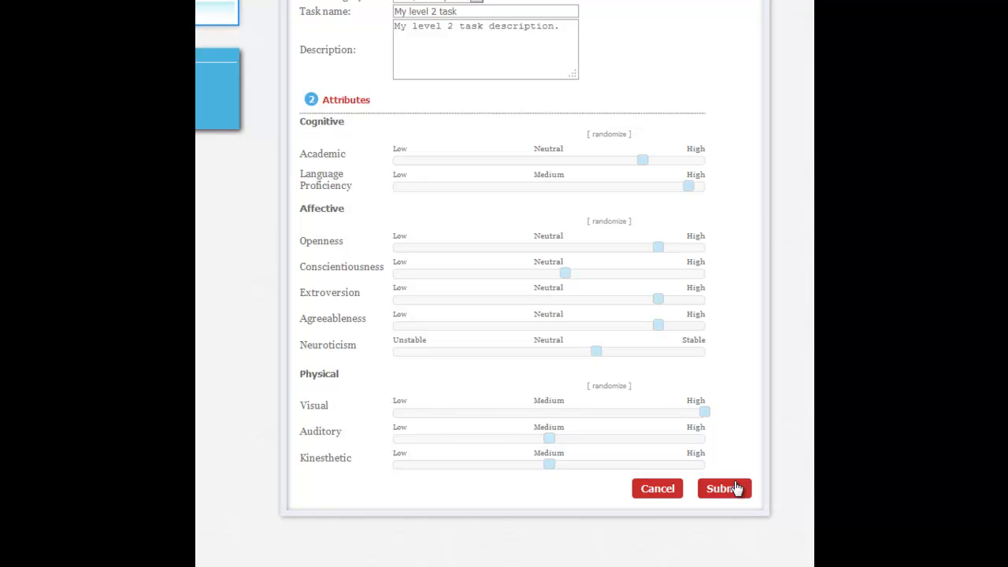
Submit the task so 'My level 2 task' is listed under My Sims Tasks
{"action": "left_click", "coordinate": [723, 488]}
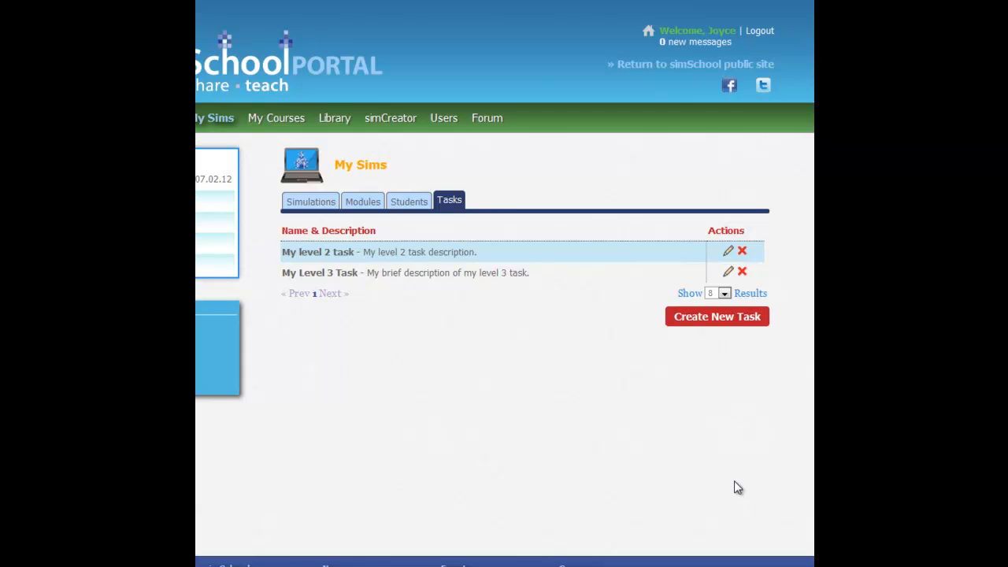
{"action": "mouse_move", "coordinate": [707, 368]}
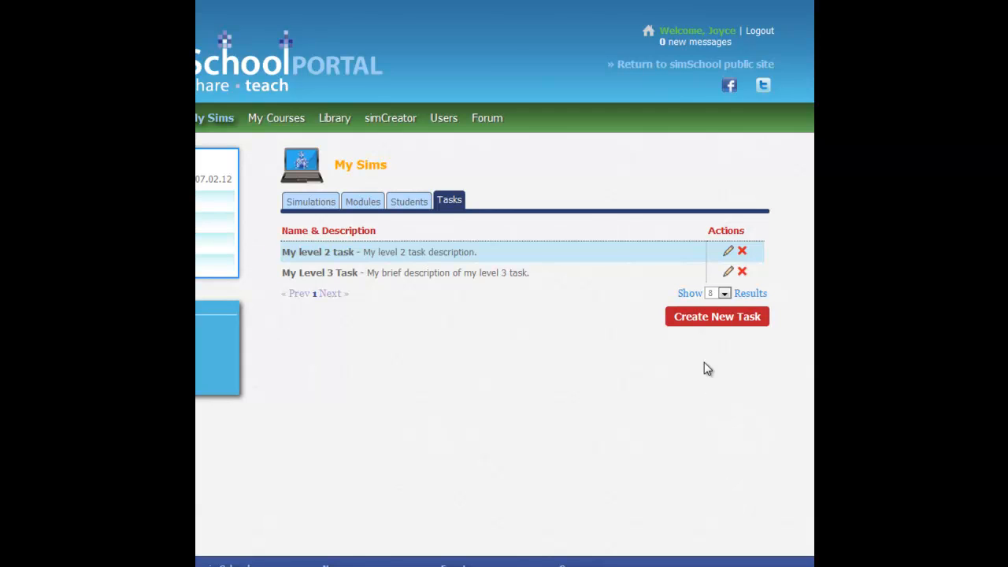
{"action": "mouse_move", "coordinate": [717, 317]}
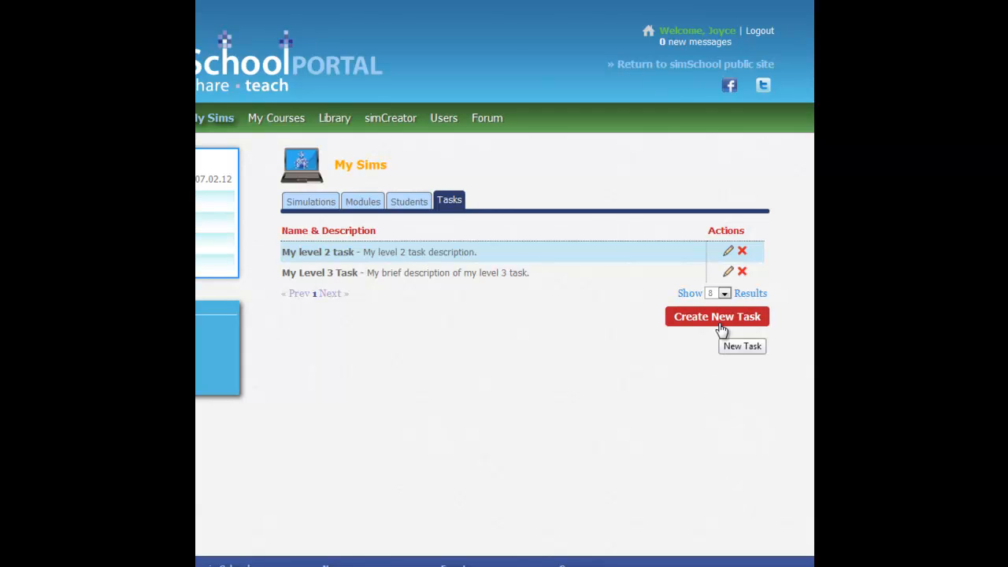